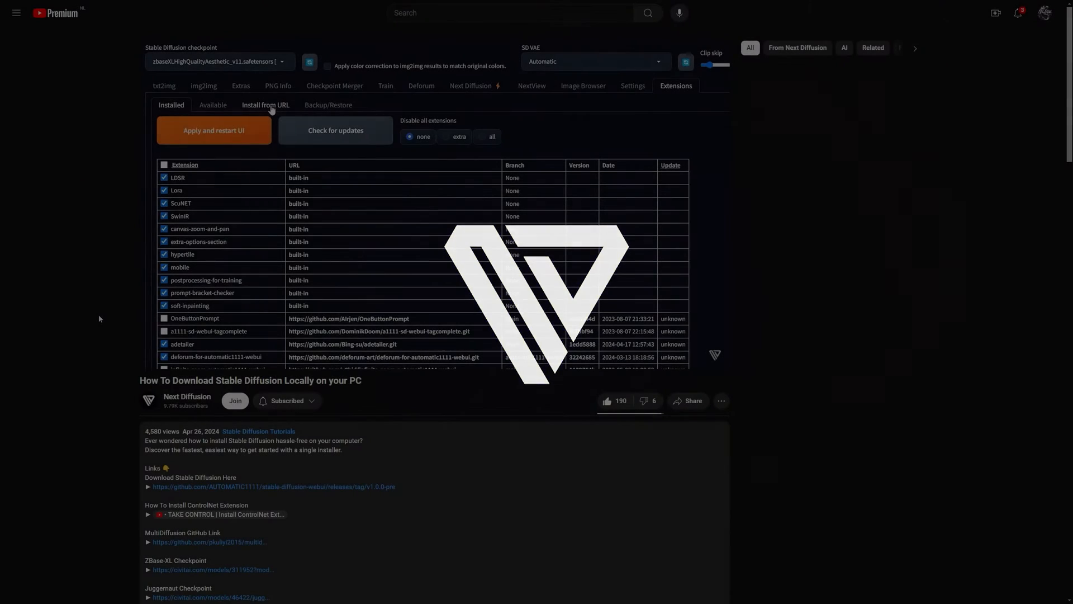
- Reach the v1.0.0-pre release Assets and start downloading sd.webui.zip
left_click(266, 105)
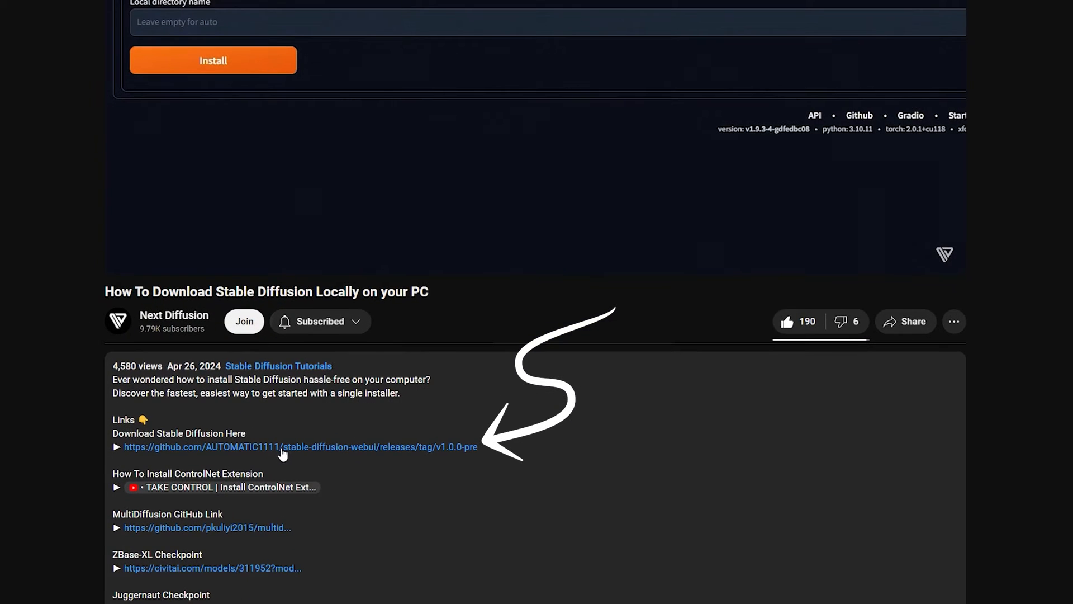
left_click(300, 446)
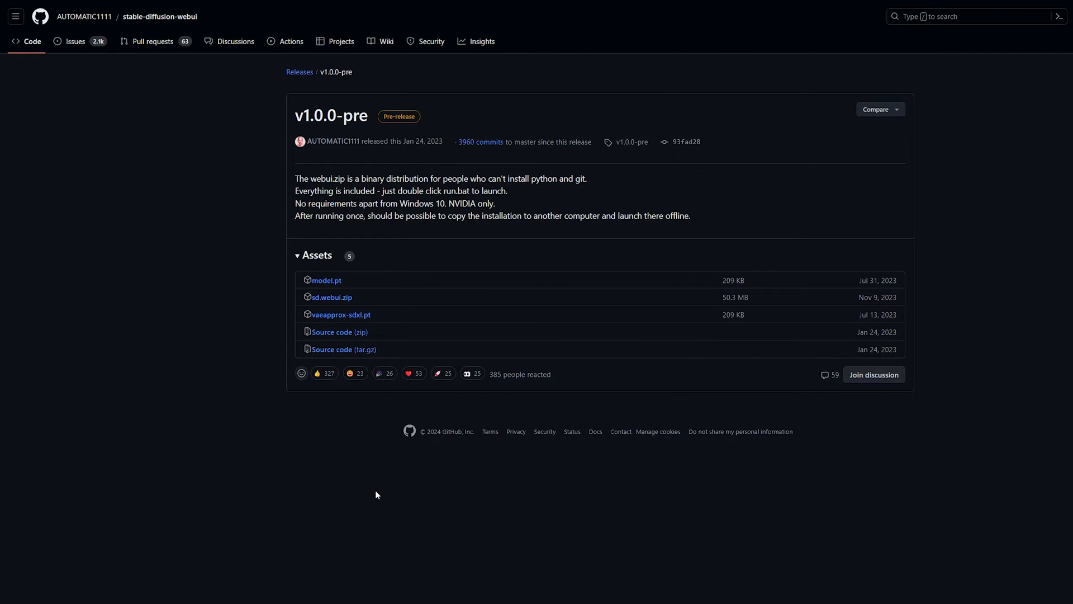
mouse_move(336, 141)
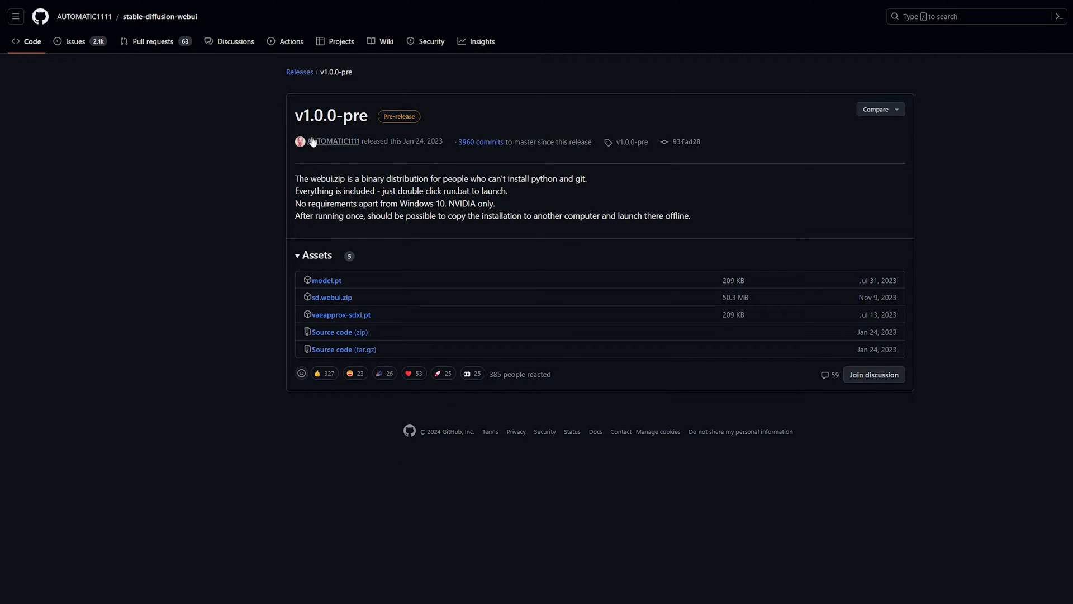
mouse_move(337, 142)
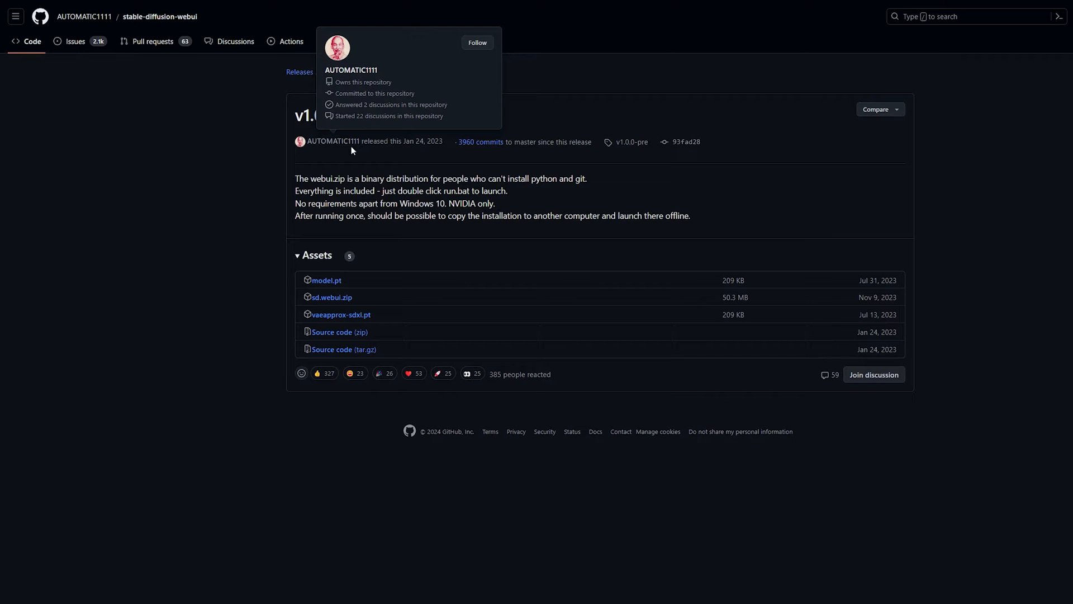
mouse_move(382, 284)
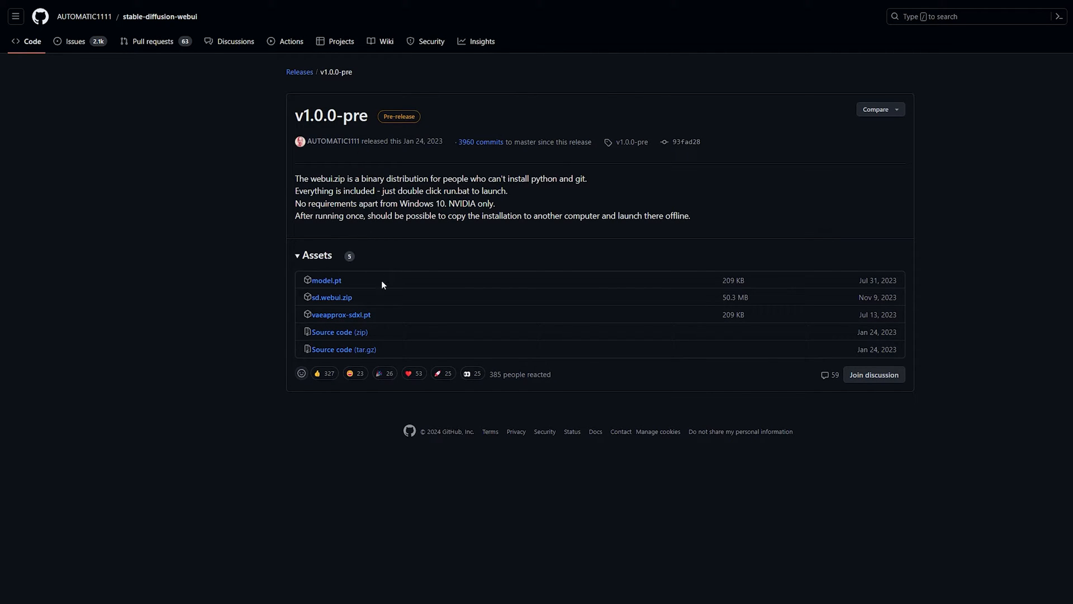
scroll("down", 3)
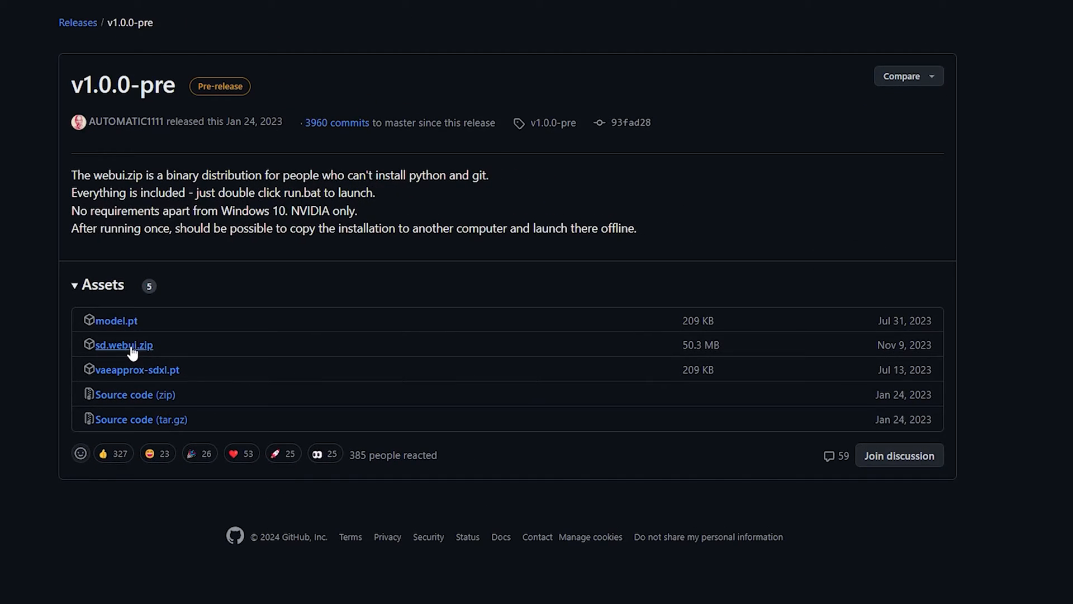
left_click(124, 345)
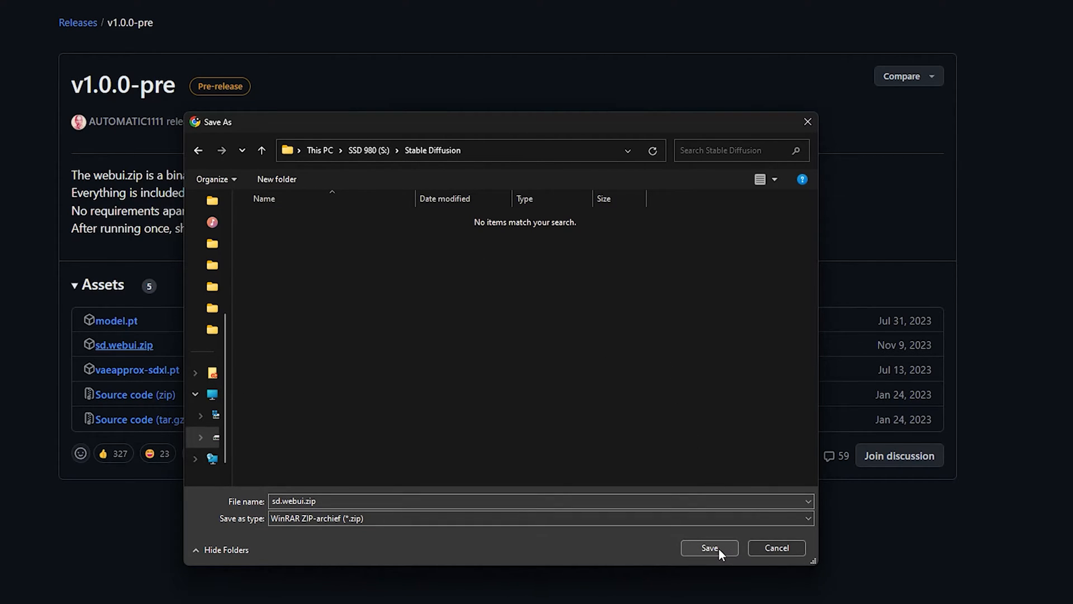
- Save sd.webui.zip into the Stable Diffusion folder on drive S:
left_click(709, 548)
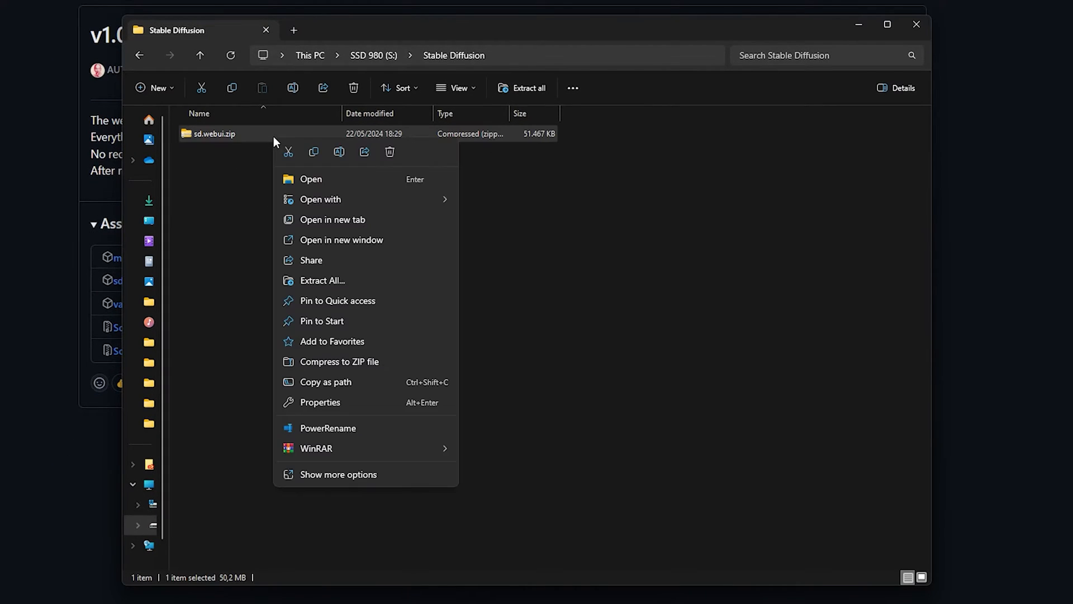
- Extract sd.webui.zip into S:\Stable Diffusion\sd.webui via Extract All
left_click(321, 280)
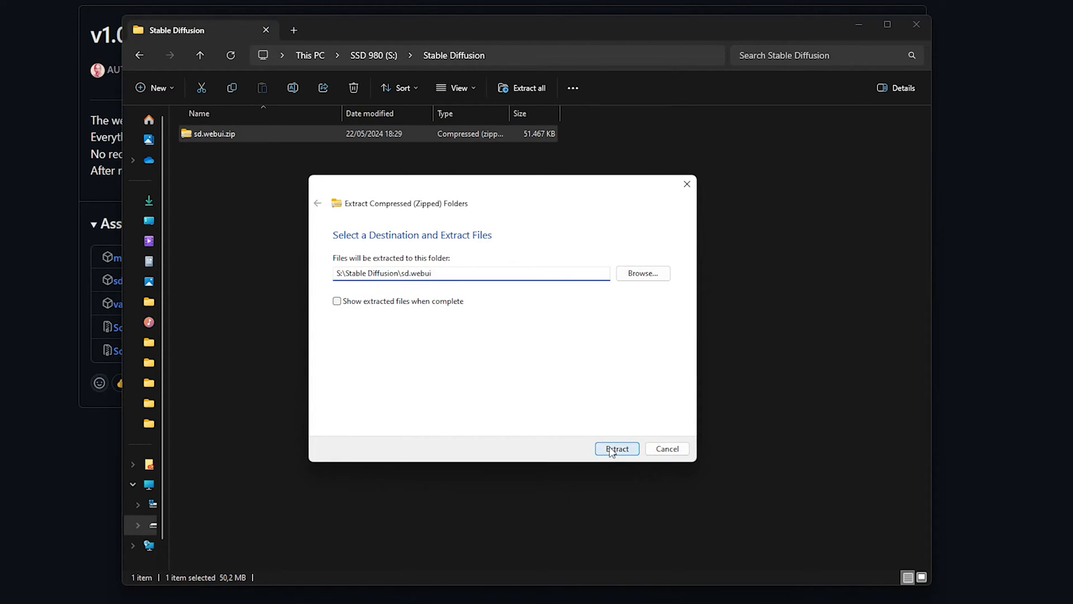
left_click(617, 448)
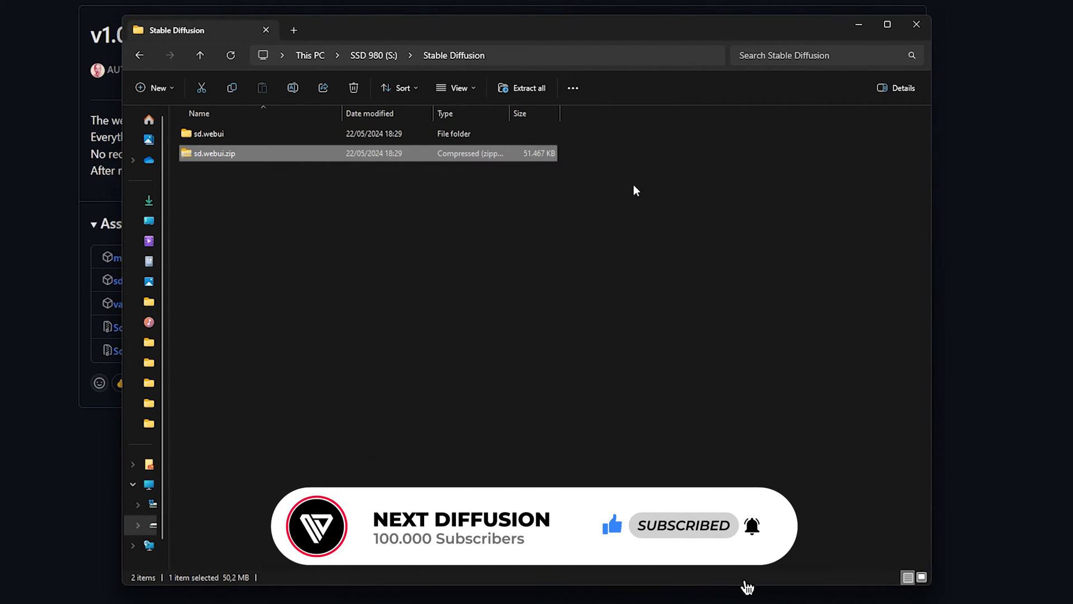
mouse_move(291, 161)
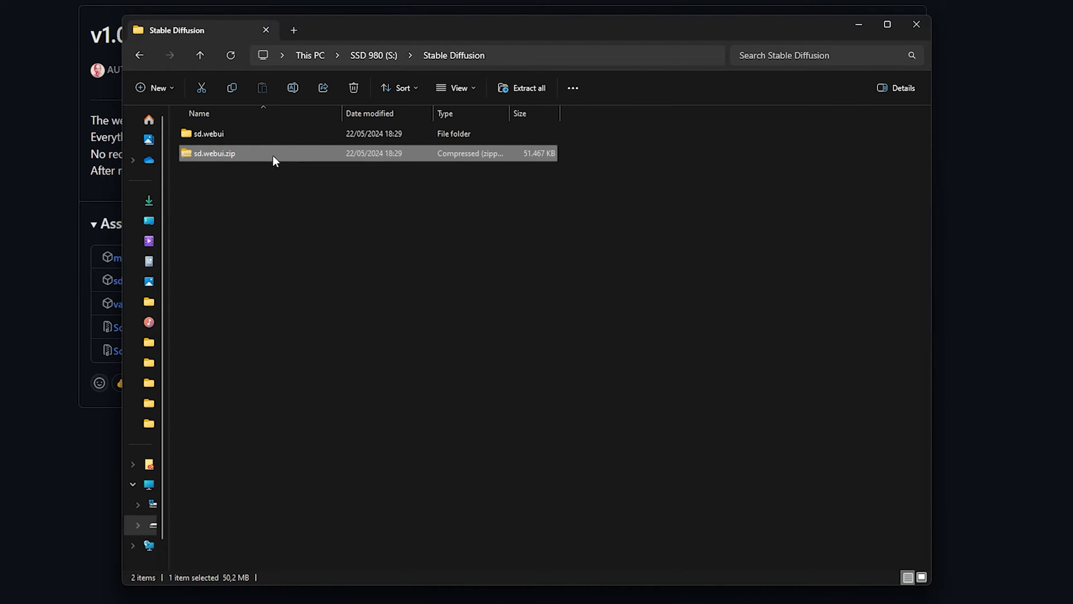
- Run update.bat inside sd.webui, allowing it past SmartScreen with Run anyway
double_click(208, 133)
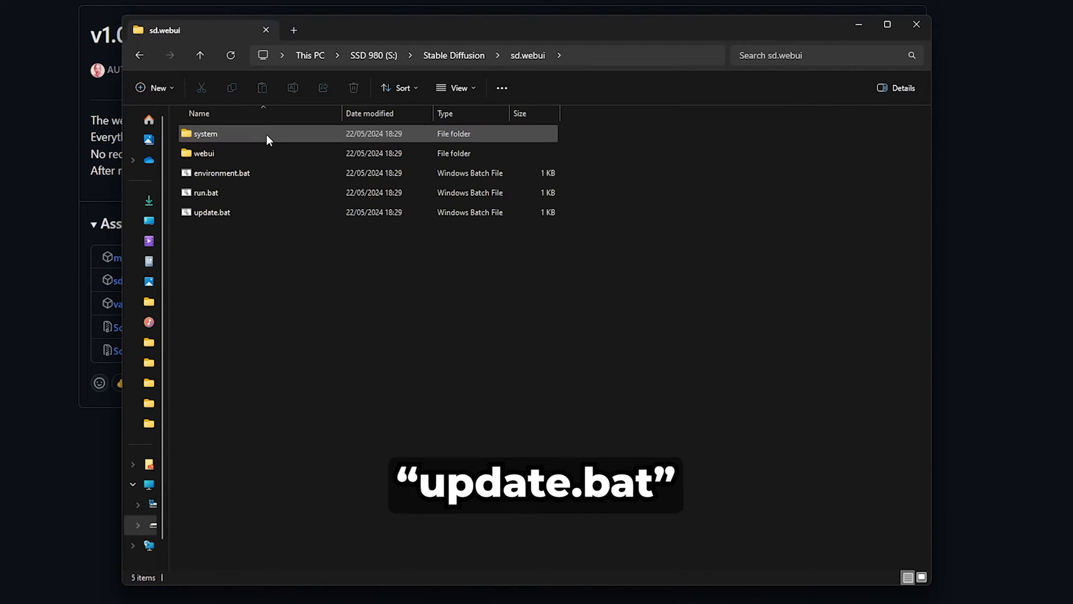
left_click(211, 212)
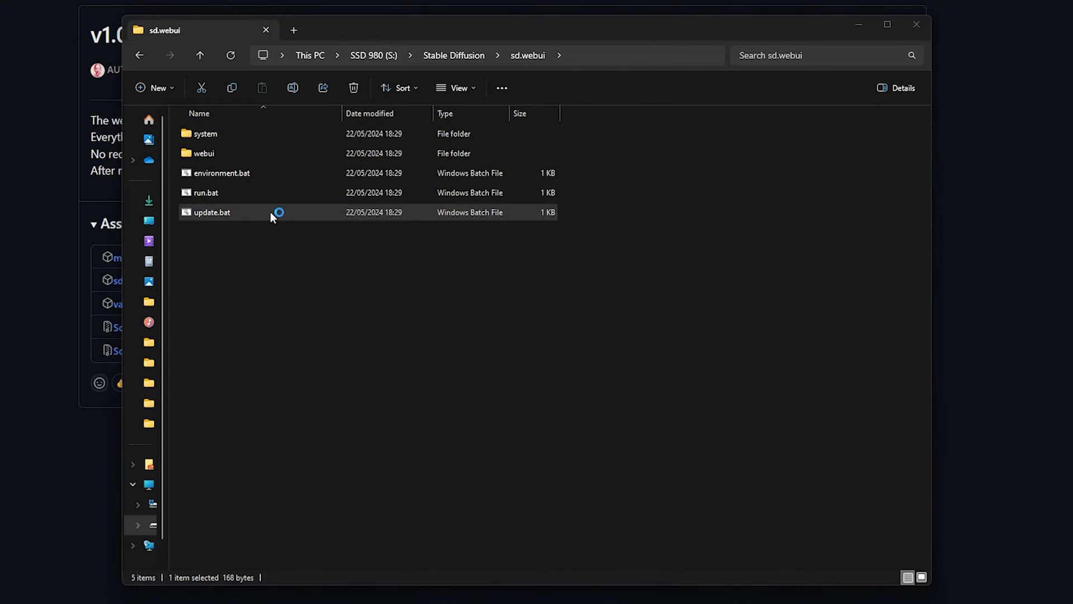
double_click(212, 213)
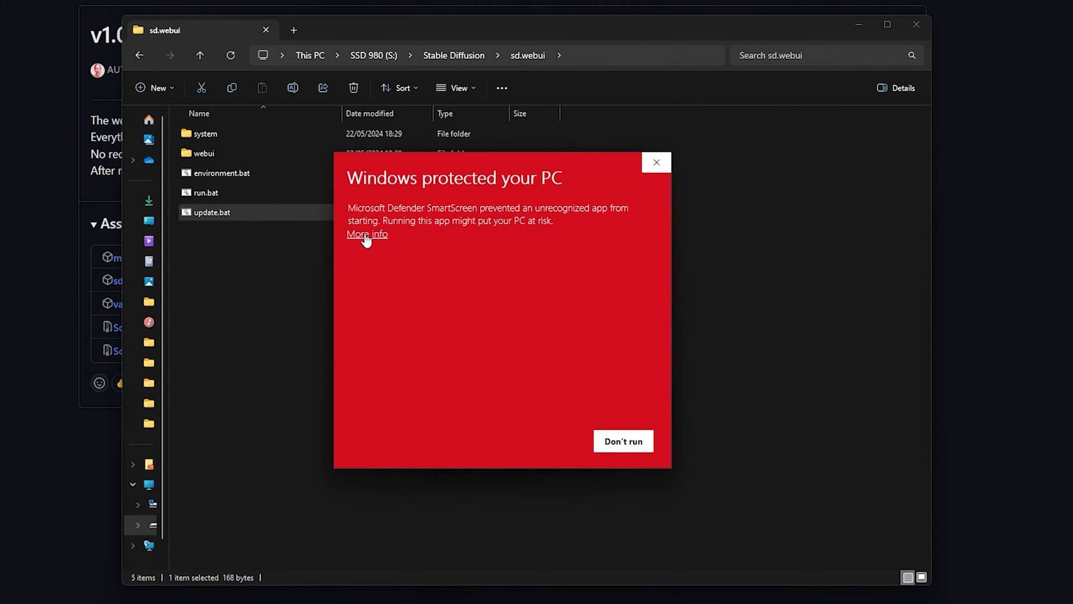
left_click(366, 234)
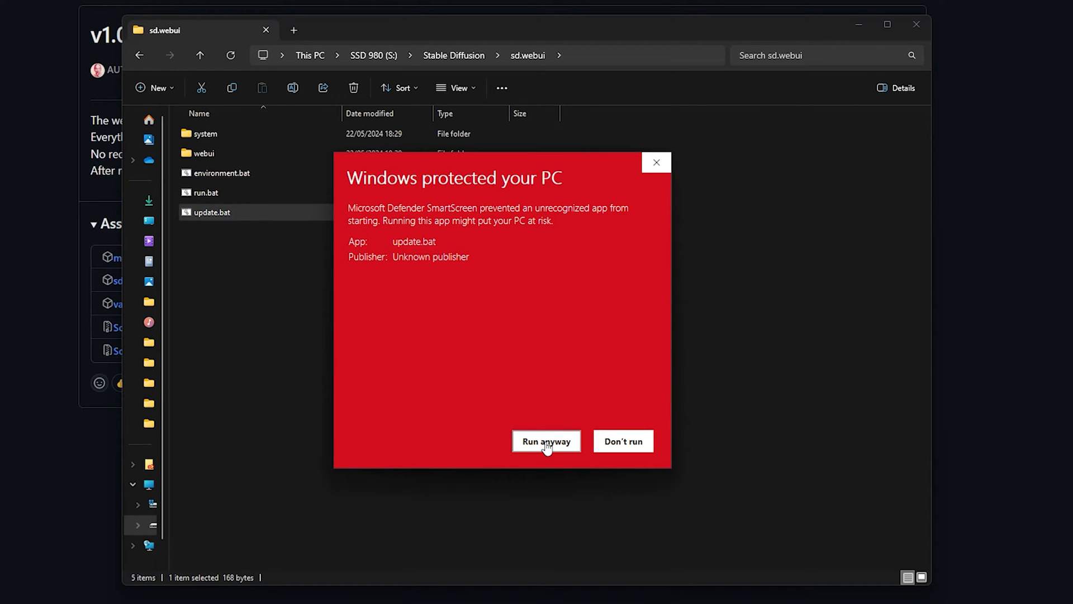
left_click(545, 440)
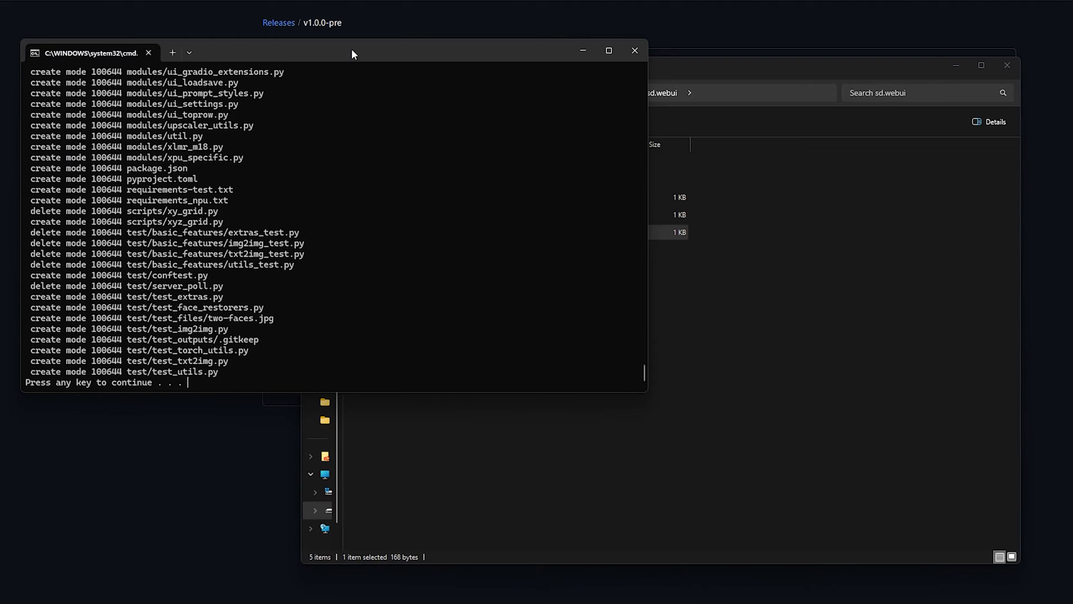
mouse_move(100, 390)
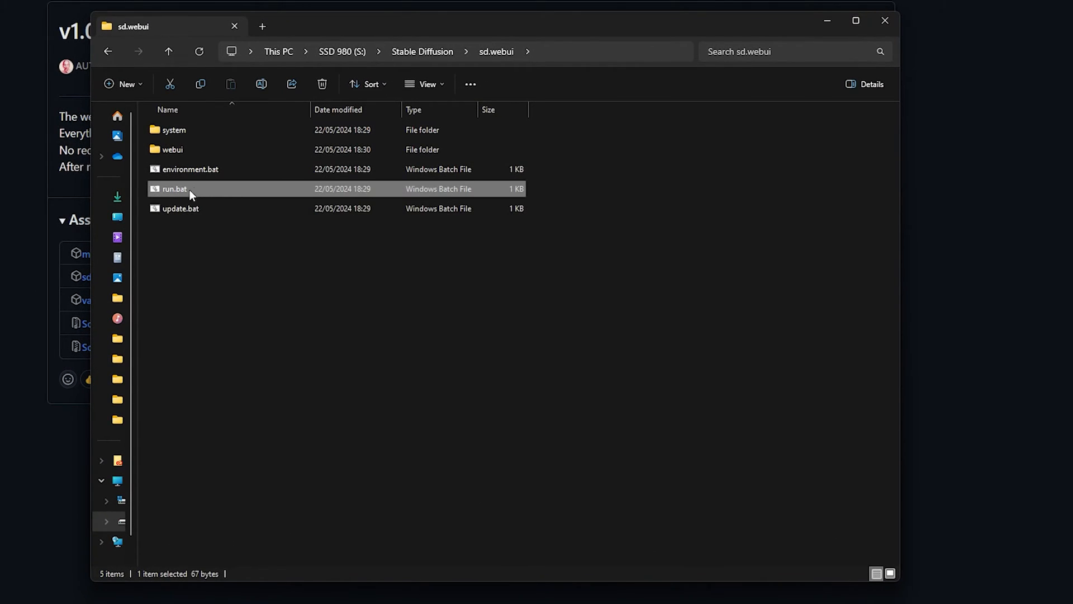
- Launch run.bat and let it run despite the SmartScreen warning
double_click(174, 189)
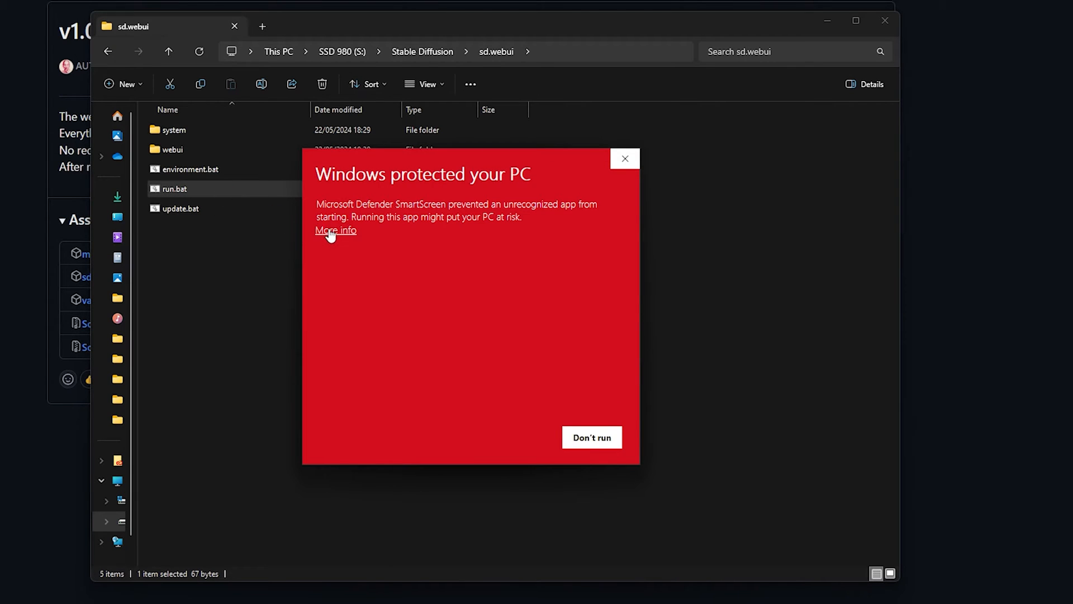
left_click(336, 230)
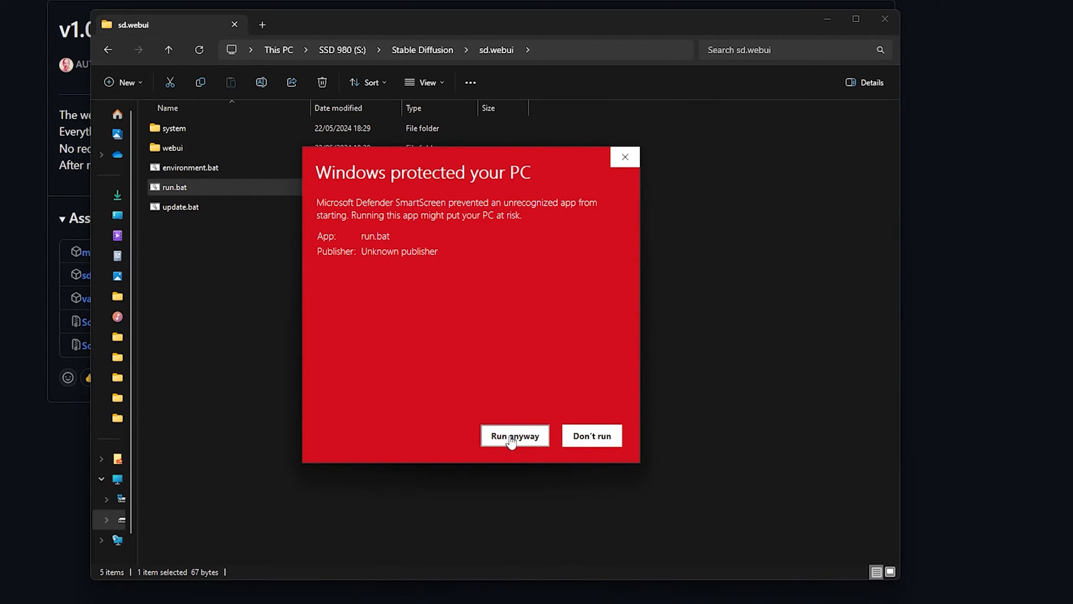
left_click(514, 435)
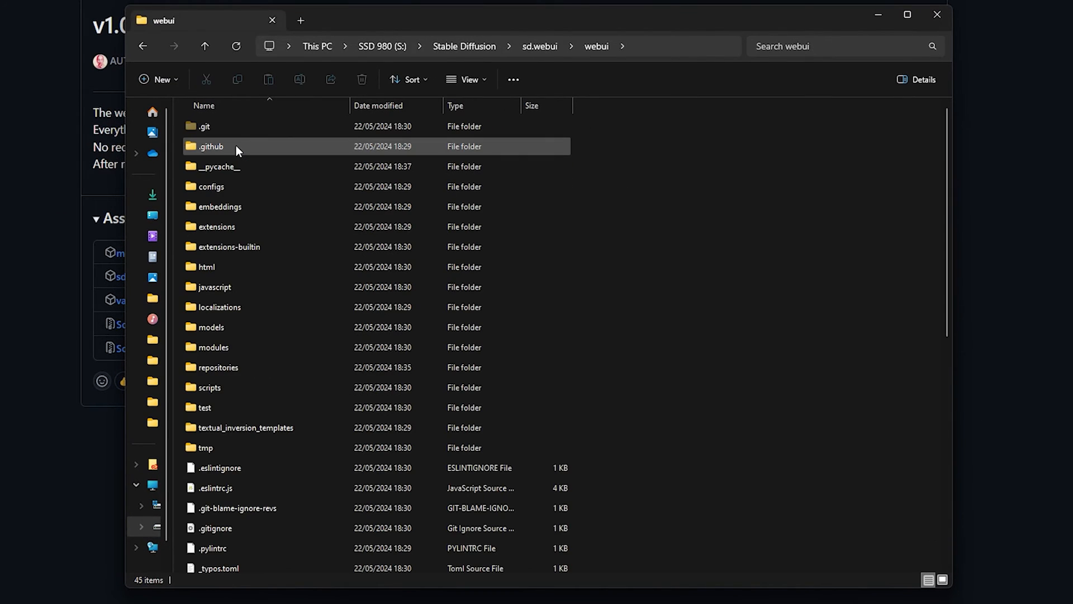
- Launch webui-user.bat past SmartScreen so the txt2img page loads
scroll("down", 3)
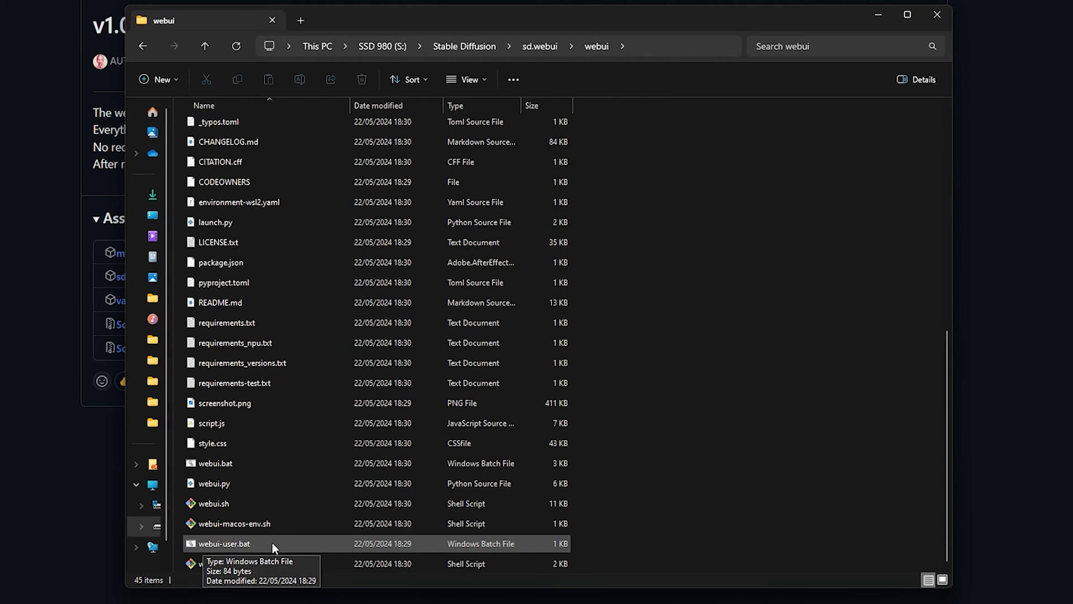
double_click(222, 544)
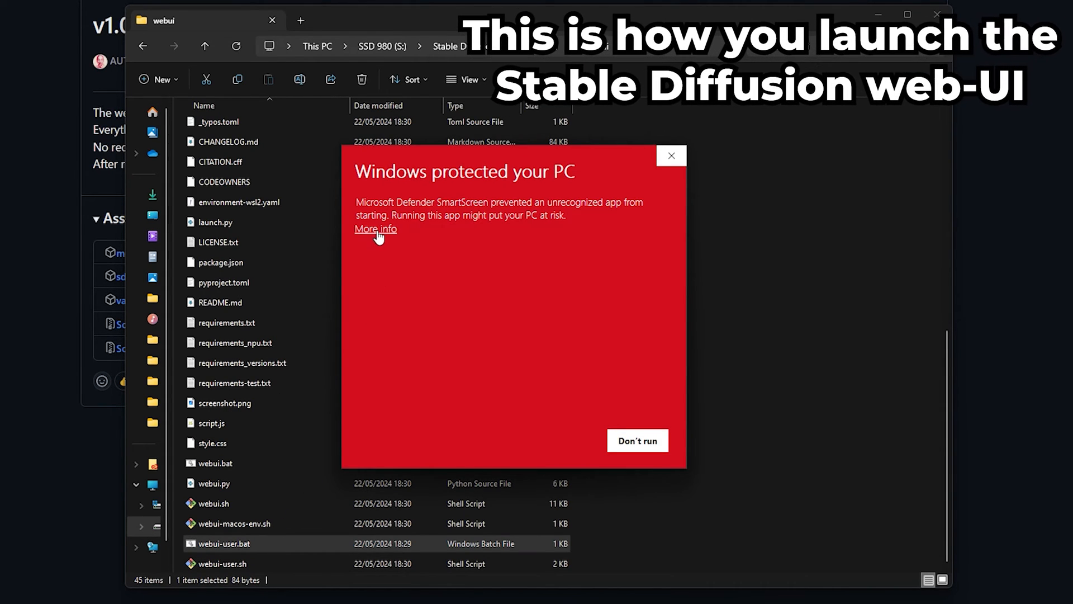
left_click(636, 441)
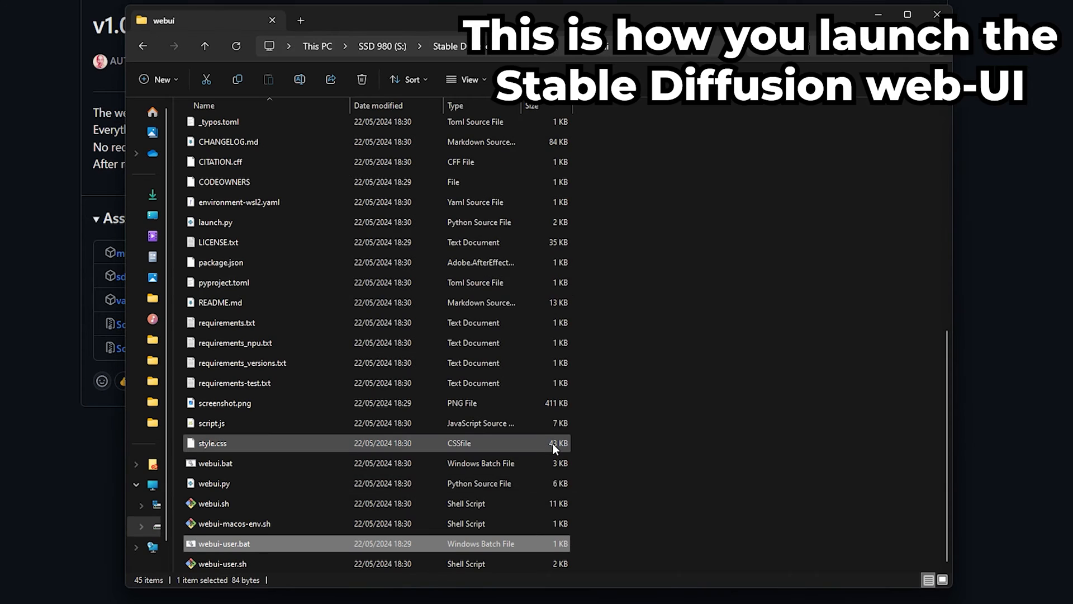
double_click(224, 544)
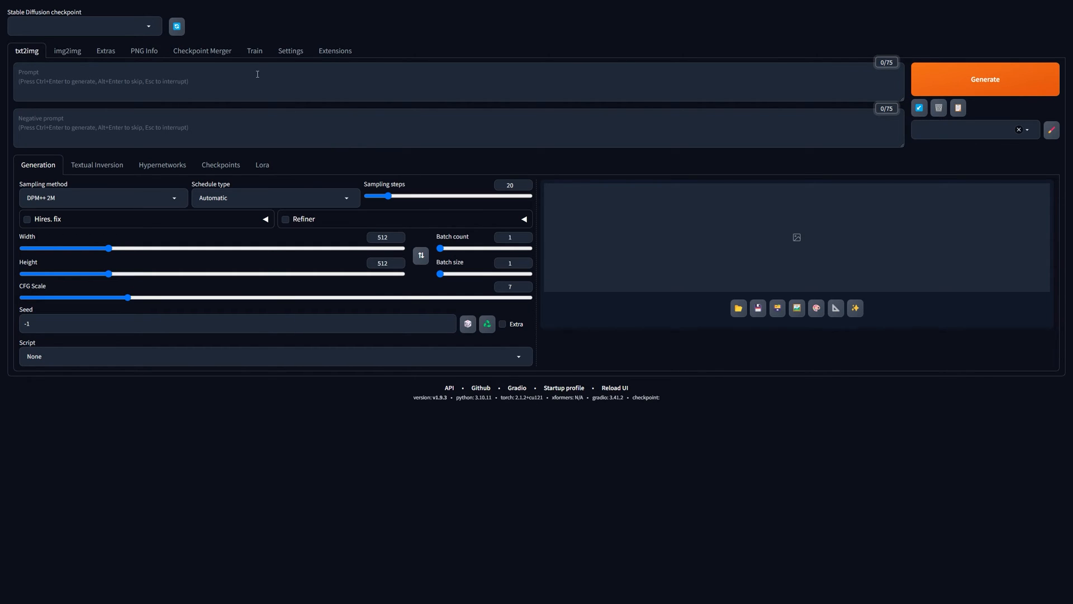
- Select the revAnimated_v122 checkpoint and enter the young blonde sorceress prompt
left_click(83, 26)
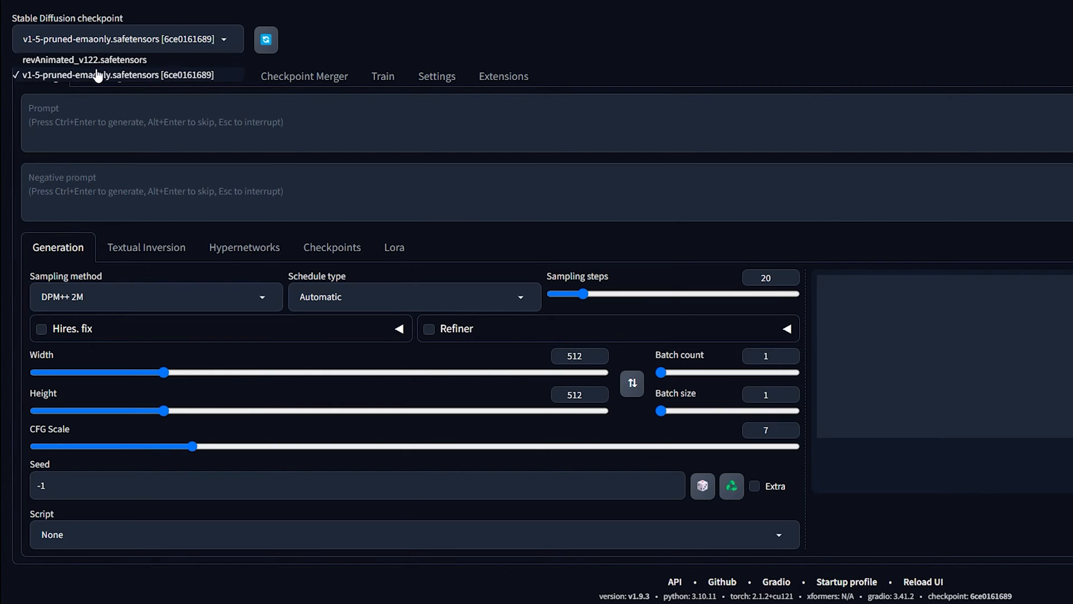
left_click(84, 59)
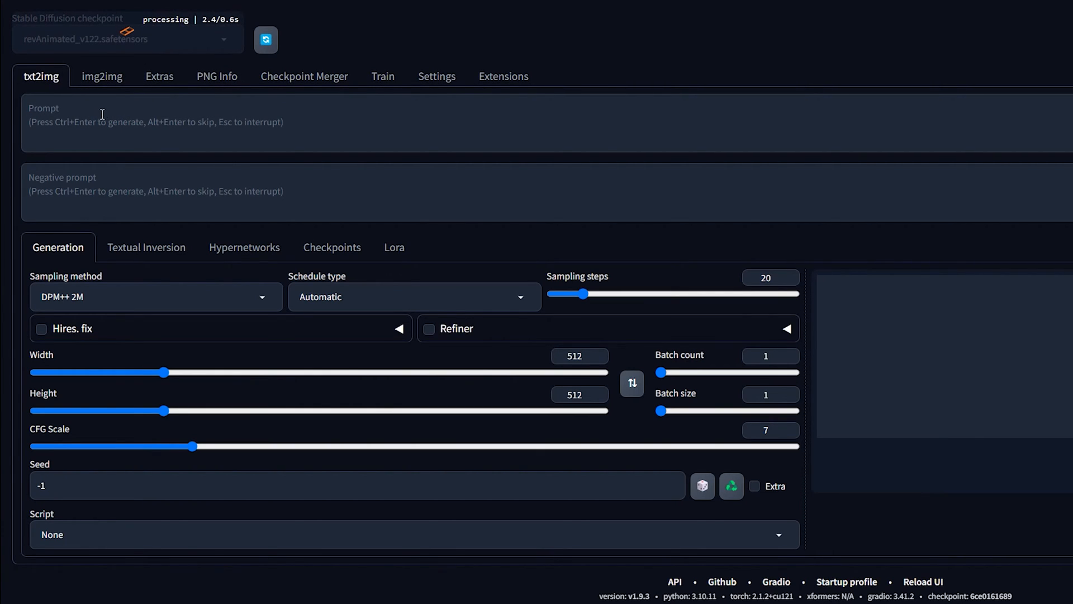
type("young women, beautiful face , golden earring, red lips, juicy lips, blue eyes ,glowing, lightening eyes dark sorceress ,casting fire spell ,dark sky lightening clashing in sky,fantasy detailed cinematic, realistic, masterpiece, high res, 8k")
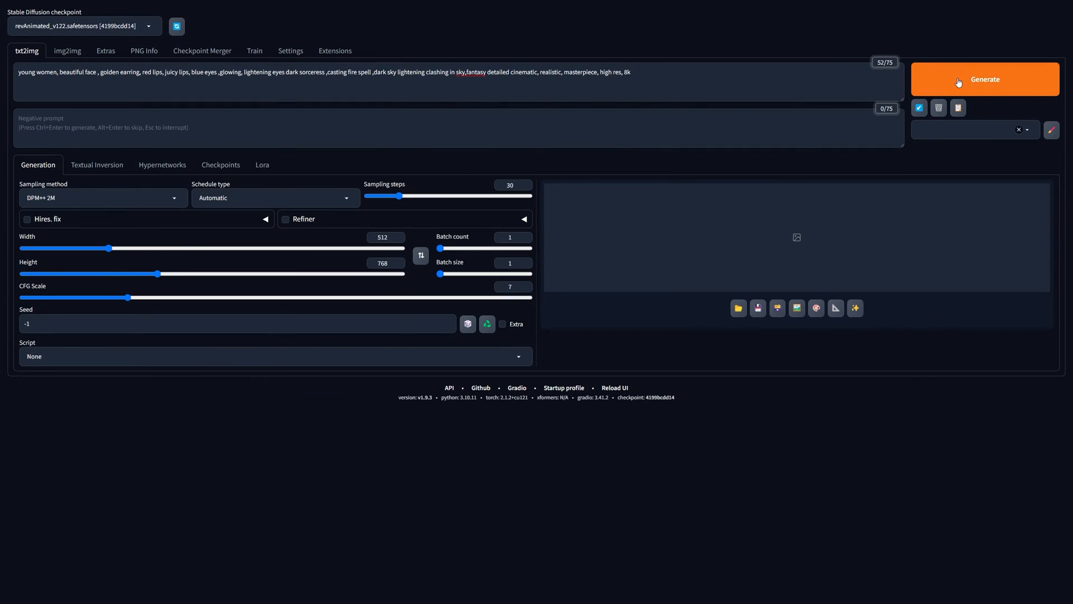
- Generate the sorceress image and view it enlarged in the full-screen viewer
left_click(984, 78)
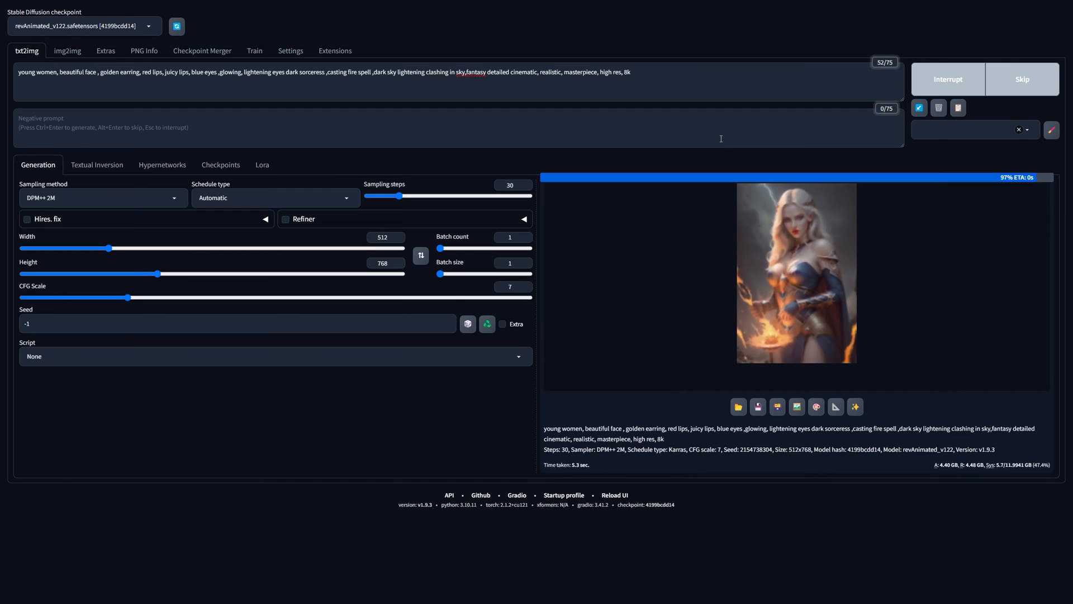
left_click(796, 272)
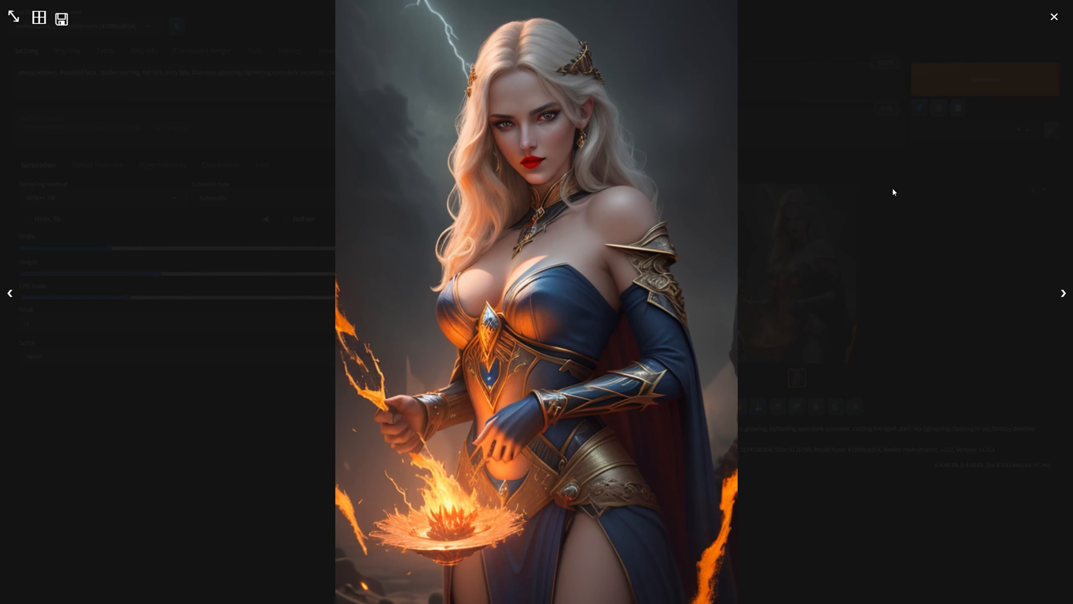
mouse_move(923, 172)
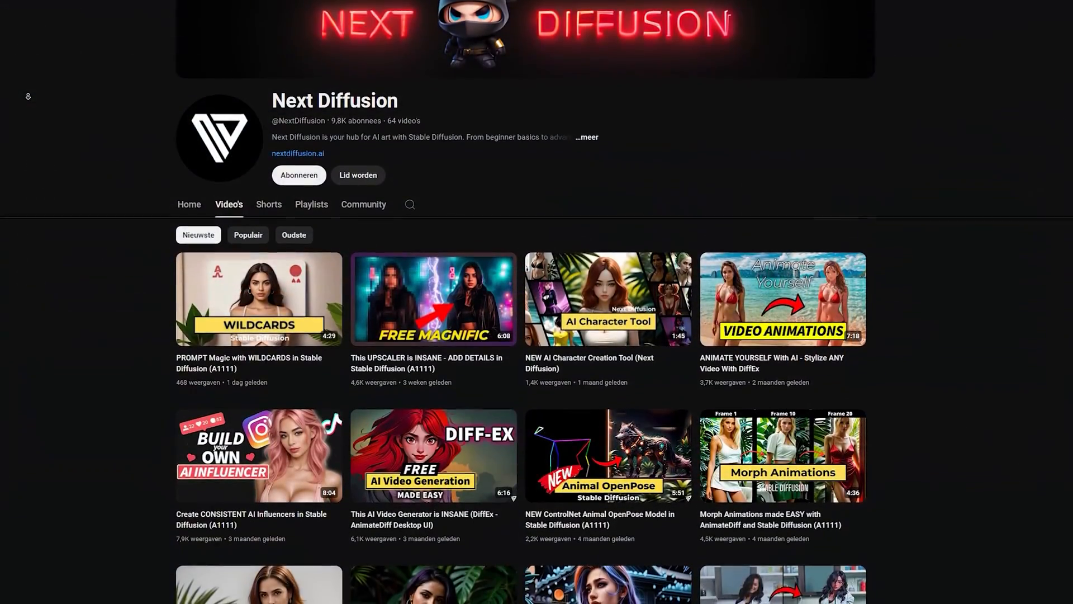
scroll("down", 3)
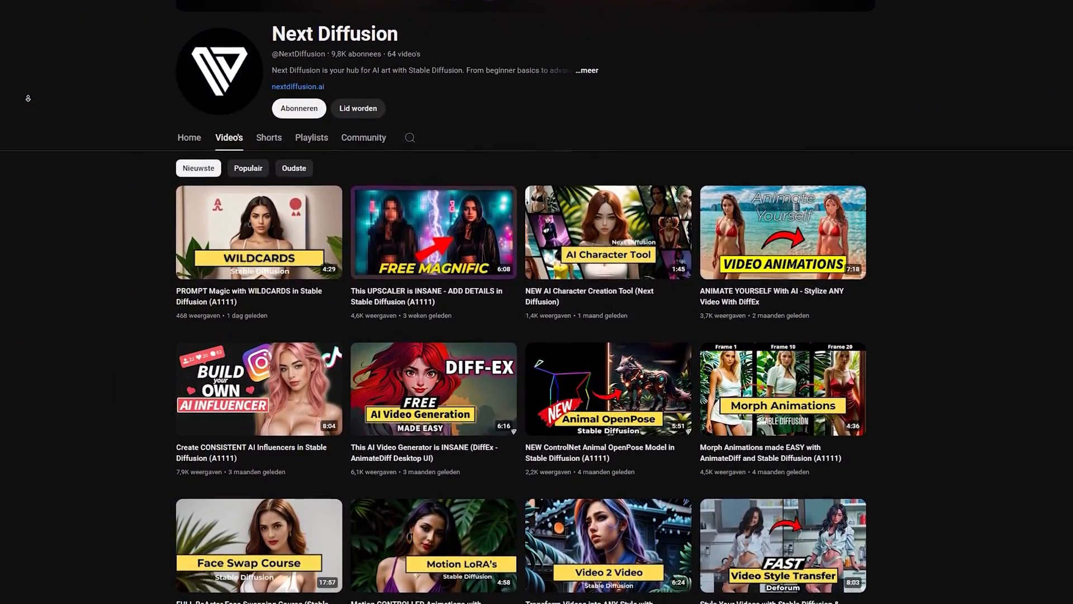
scroll("down", 3)
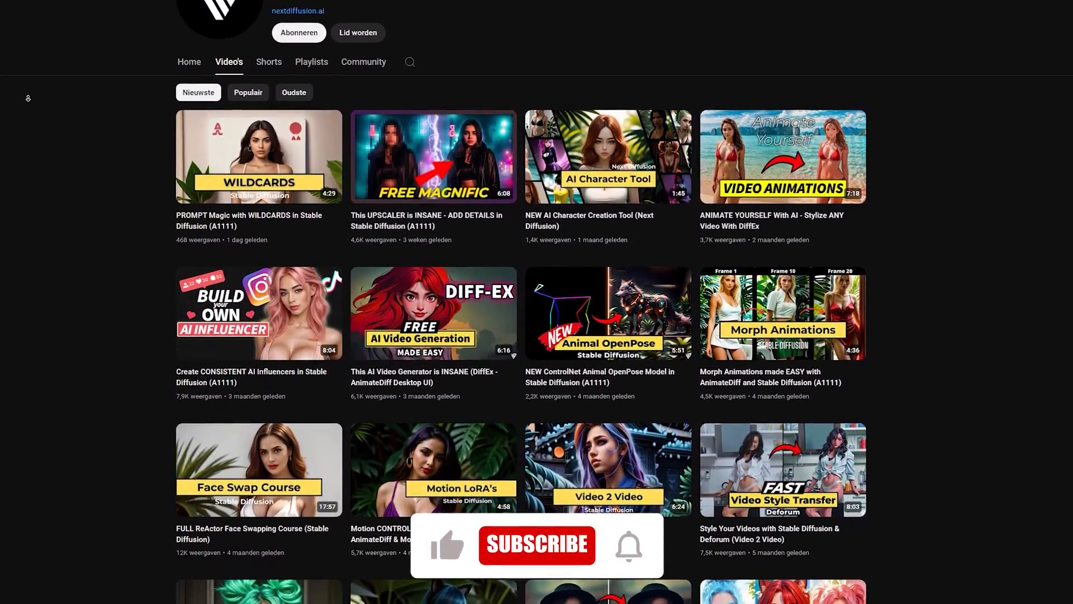
scroll("down", 3)
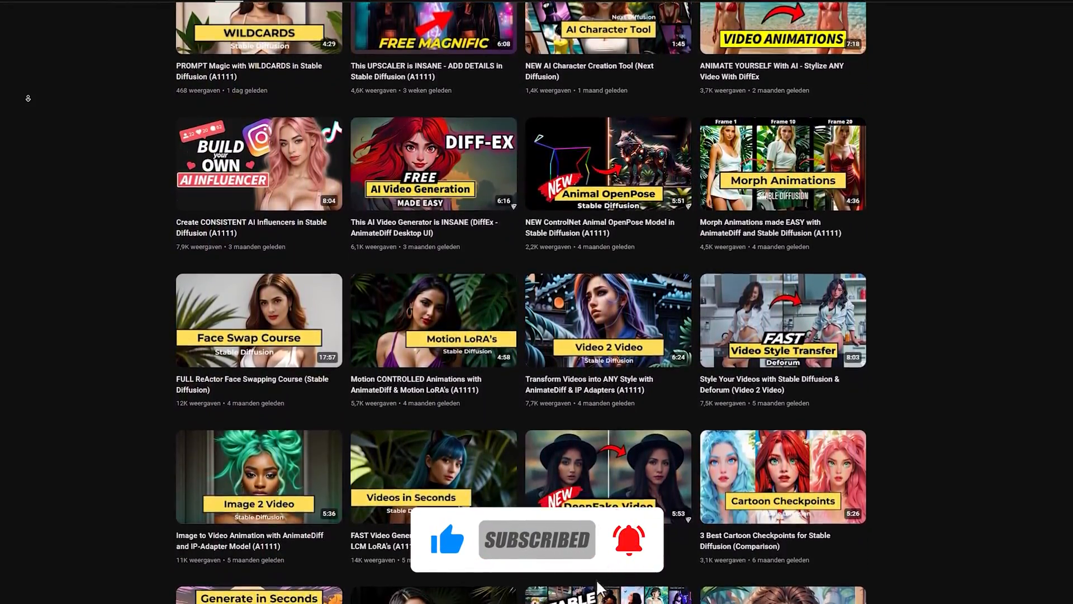
scroll("down", 3)
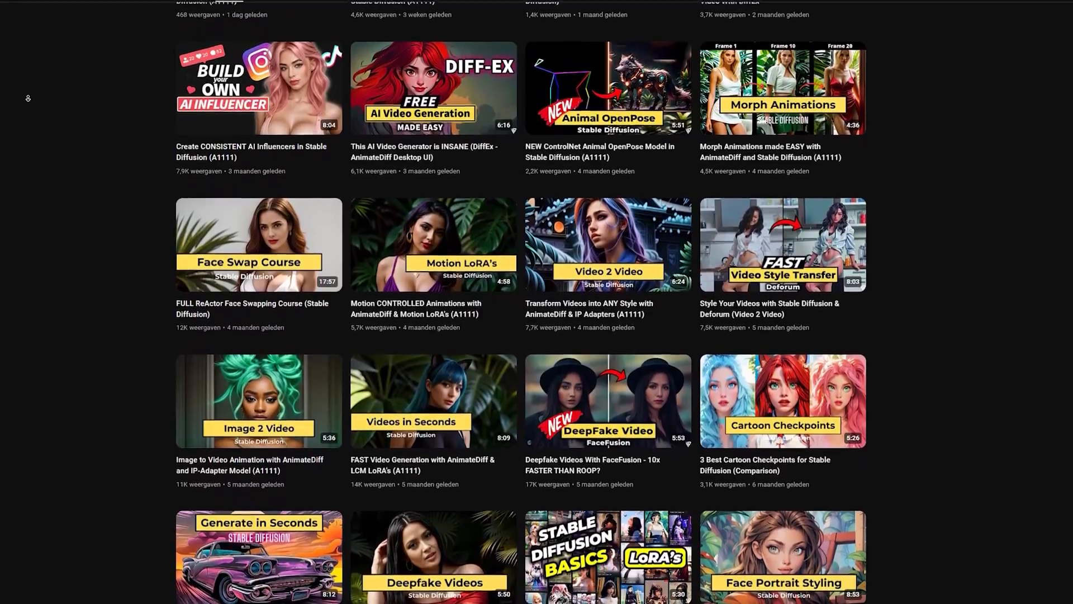
scroll("down", 3)
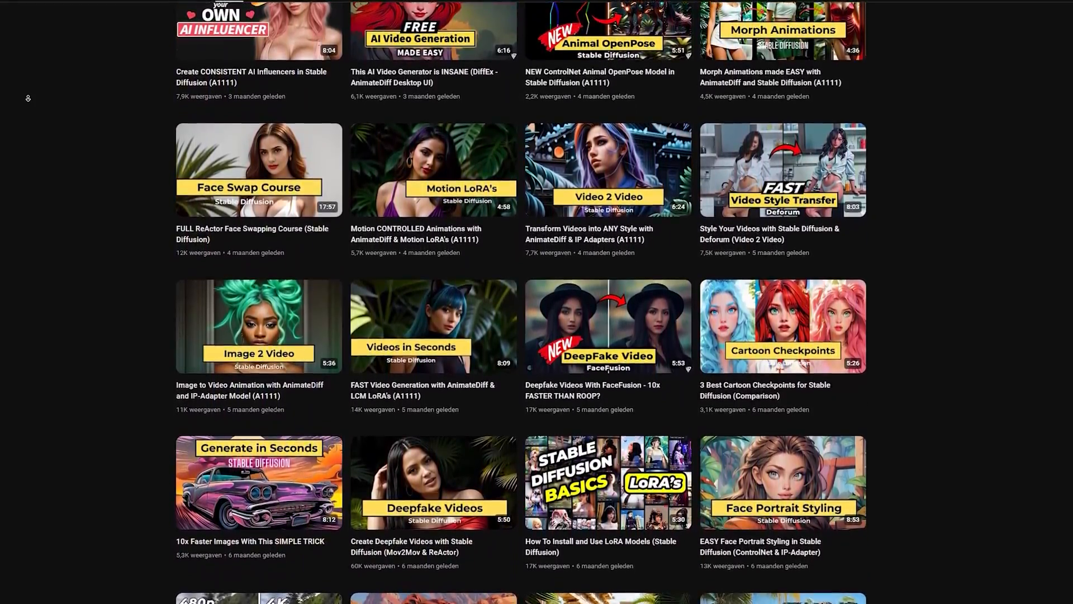